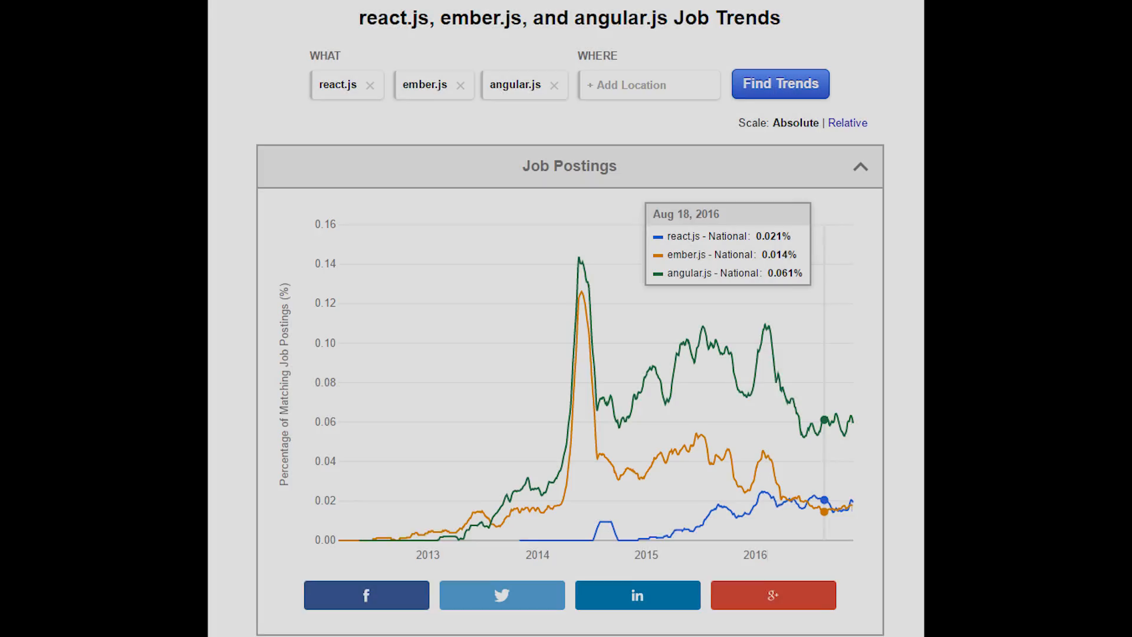
pyautogui.scroll(-3)
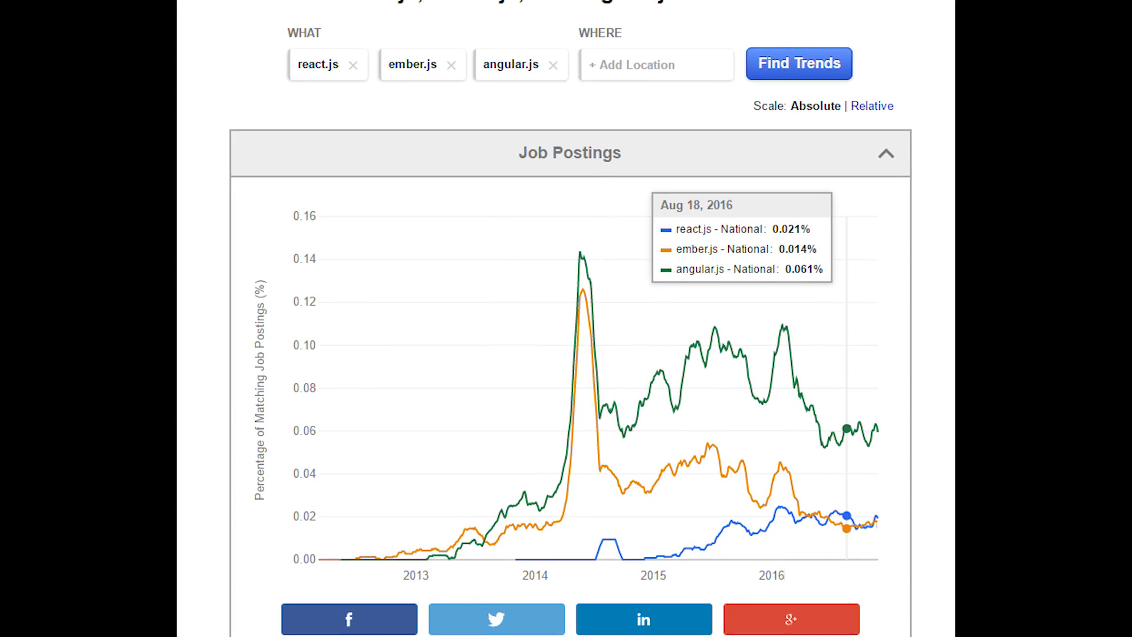
pyautogui.scroll(-3)
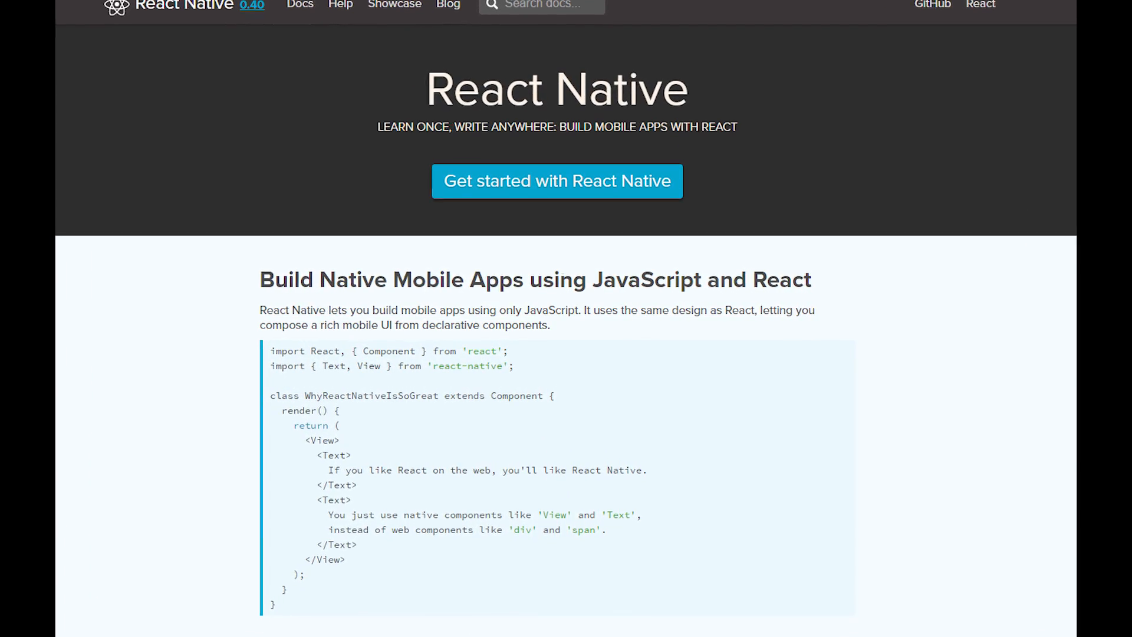
pyautogui.scroll(-3)
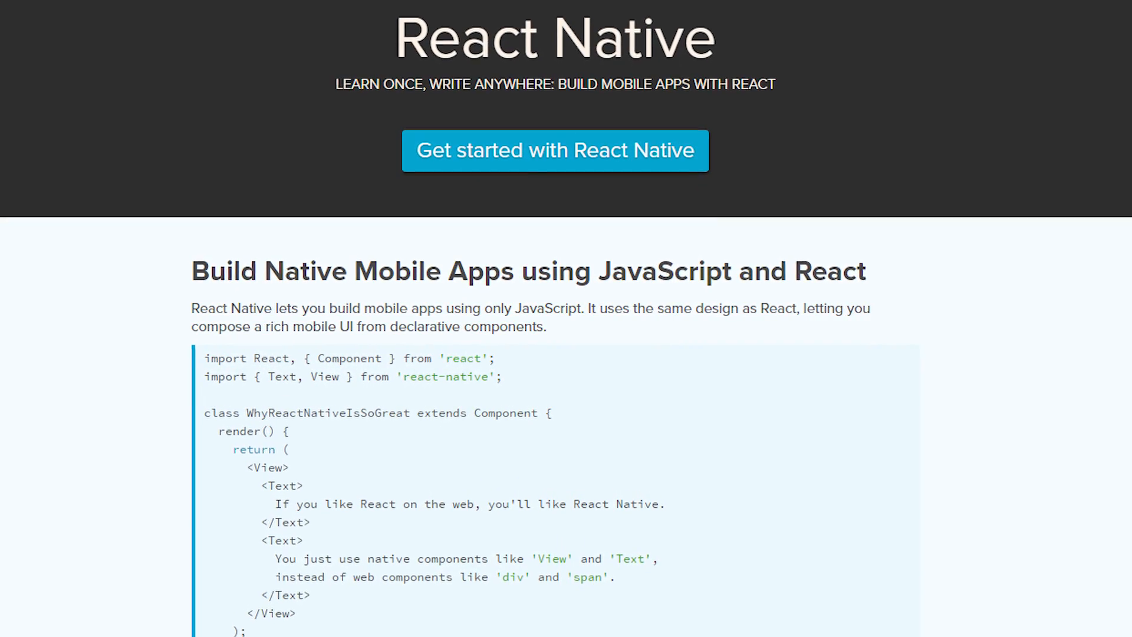
pyautogui.scroll(-3)
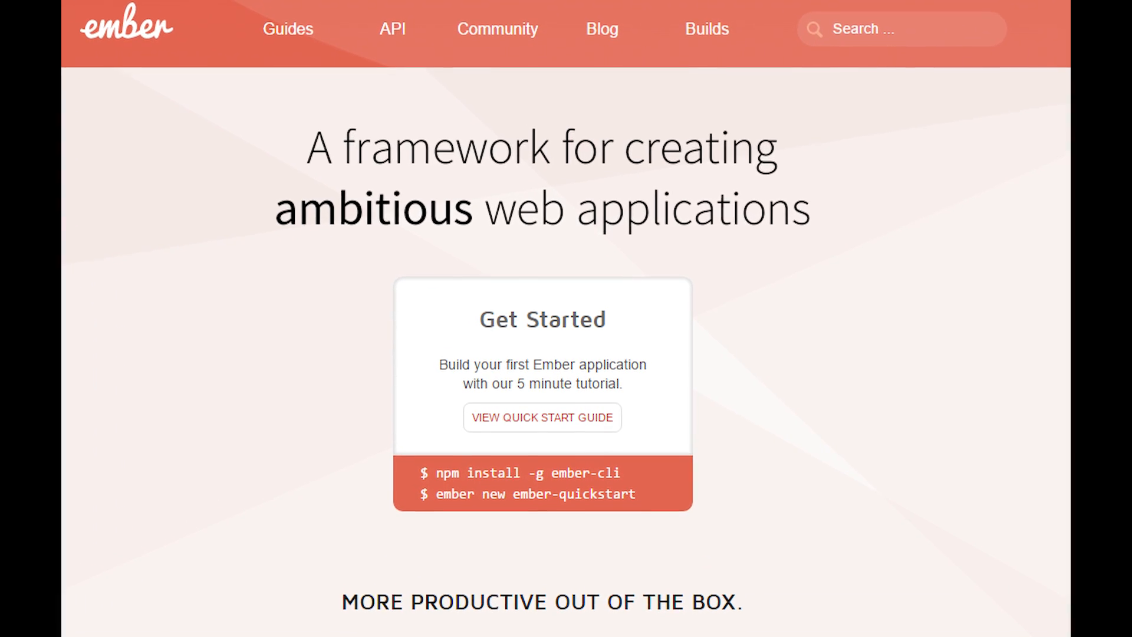
pyautogui.scroll(-3)
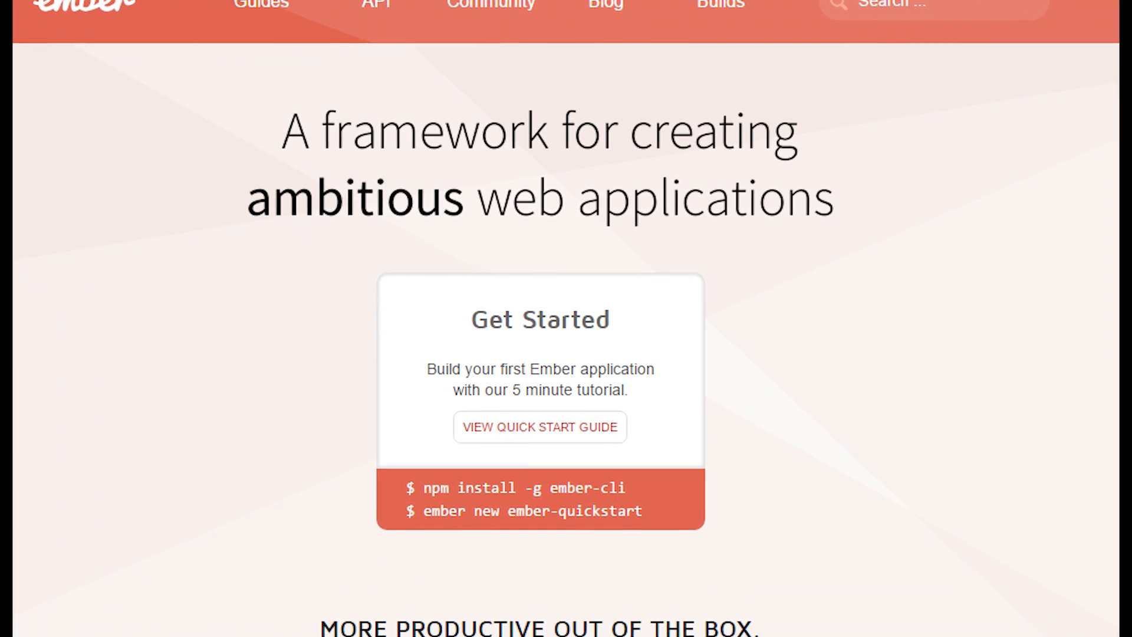